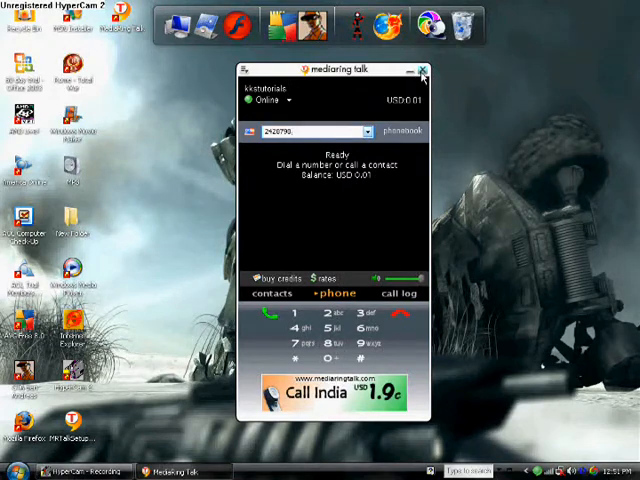
# - Launch Firefox from the quick-launch bar, landing on its start page
pyautogui.click(422, 68)
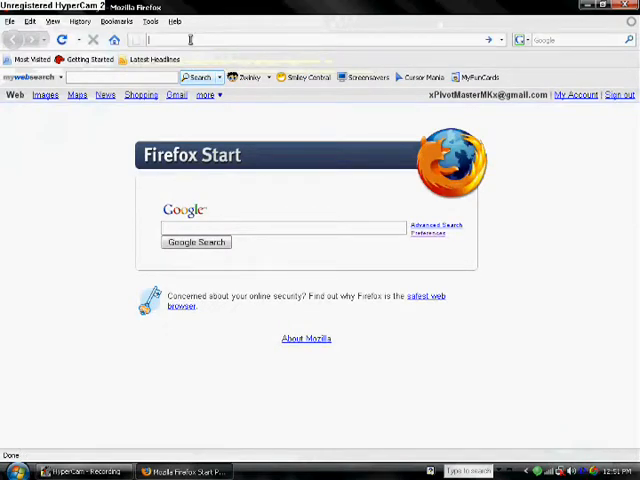
# - Go to the MediaRing member site address and sign in to the account
pyautogui.write('www.')
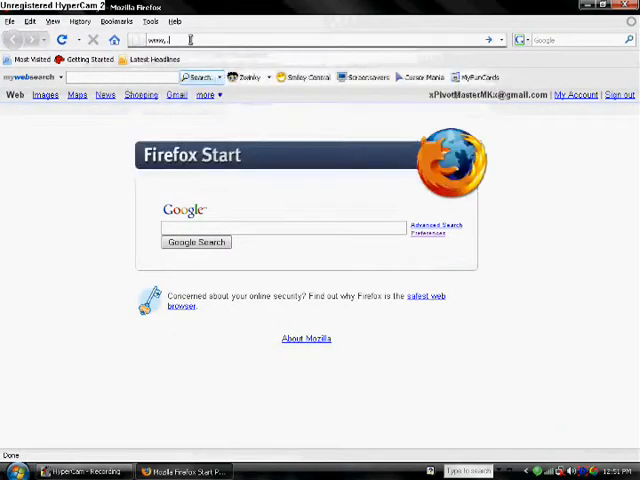
pyautogui.write('www')
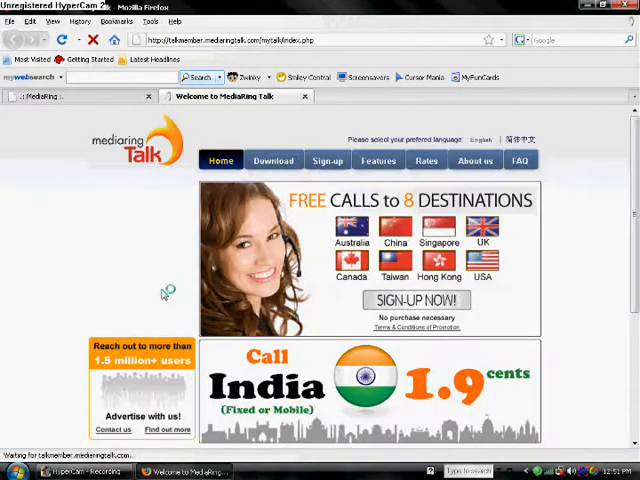
pyautogui.moveTo(148, 246)
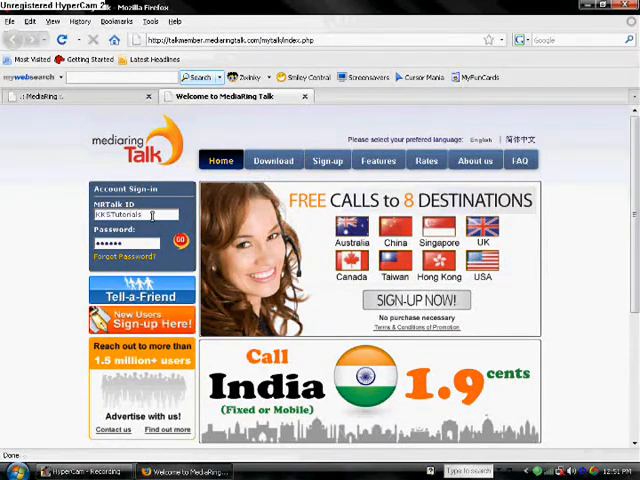
pyautogui.click(180, 242)
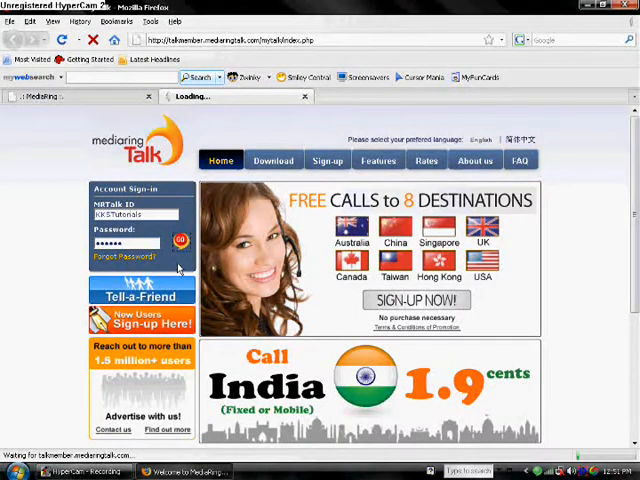
pyautogui.click(180, 242)
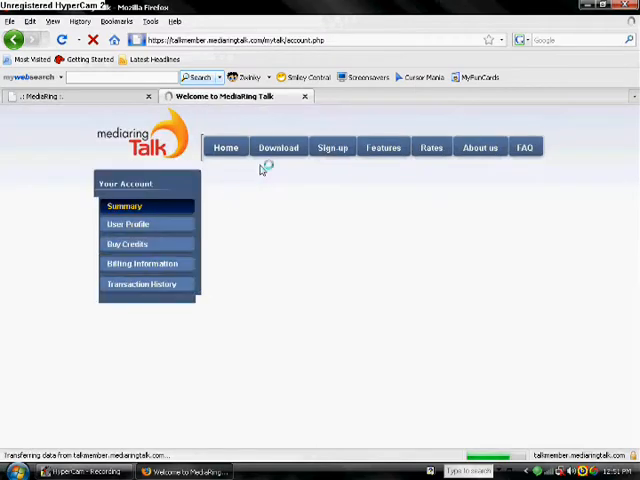
pyautogui.moveTo(278, 148)
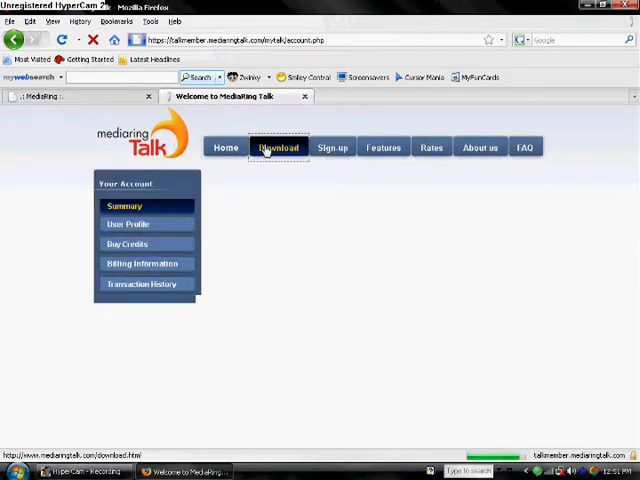
# - Go to the Download page showing the softphone version and installation instructions
pyautogui.click(278, 148)
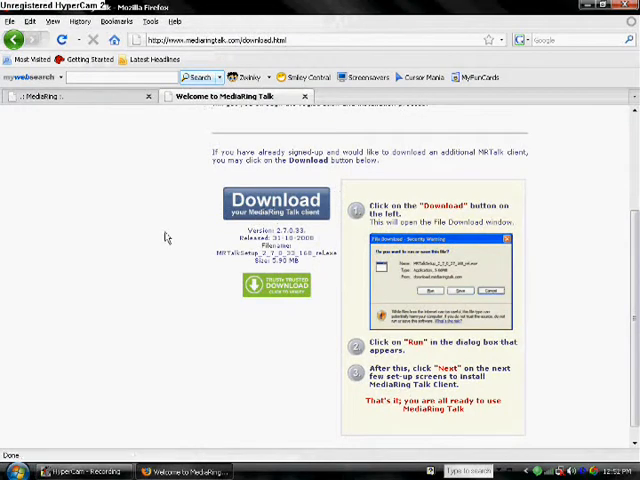
pyautogui.moveTo(332, 264)
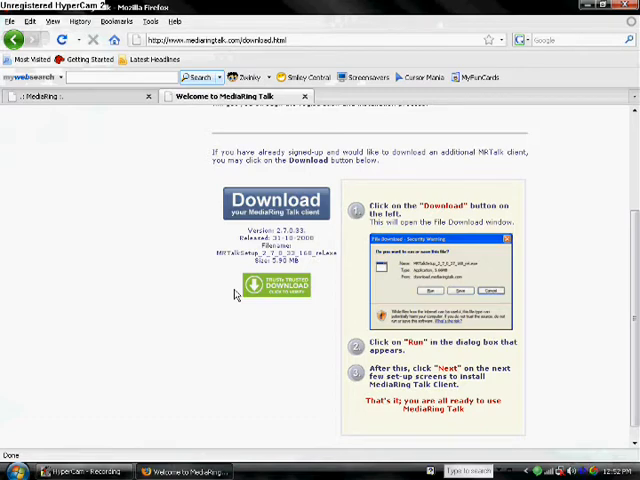
pyautogui.moveTo(290, 388)
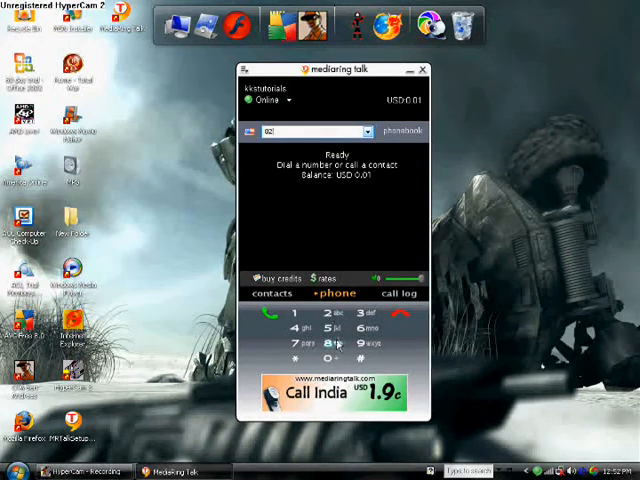
# - Switch to the MediaRing Talk window and hide it, leaving the desktop showing
pyautogui.click(336, 344)
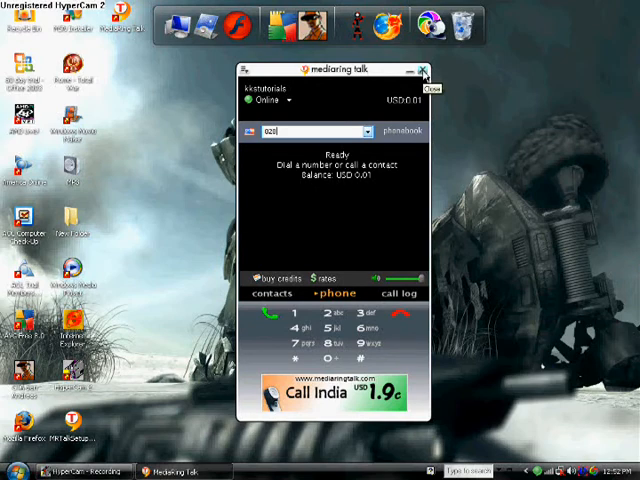
pyautogui.click(422, 68)
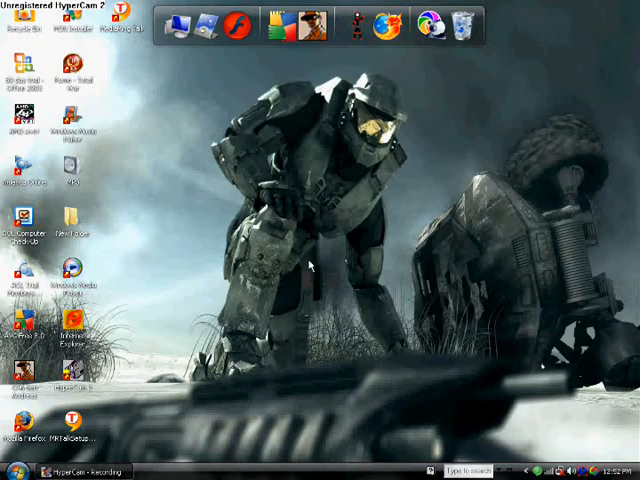